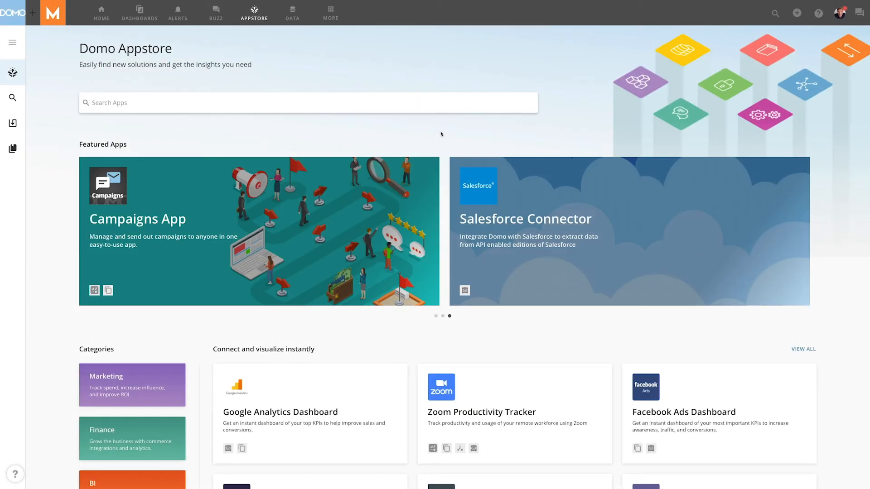
pyautogui.moveTo(412, 135)
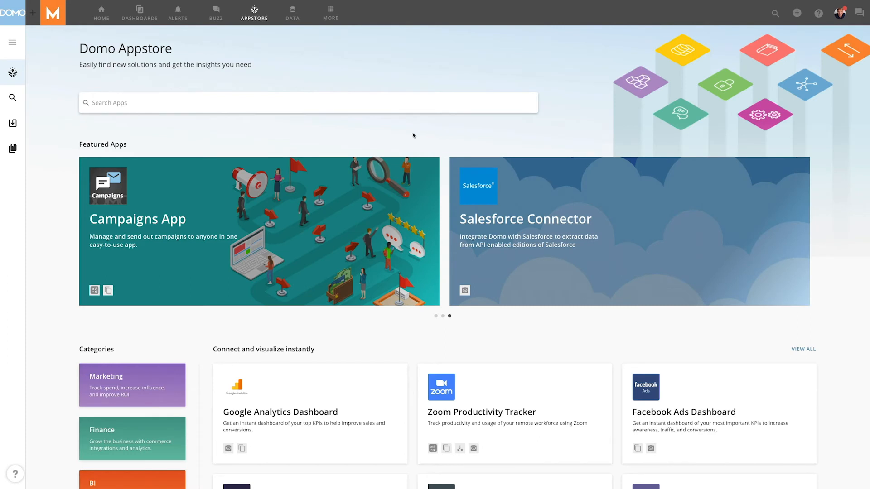
# Search the Domo Appstore for 'JSON Webhook' to open its connector page.
pyautogui.write('JSON Webhook')
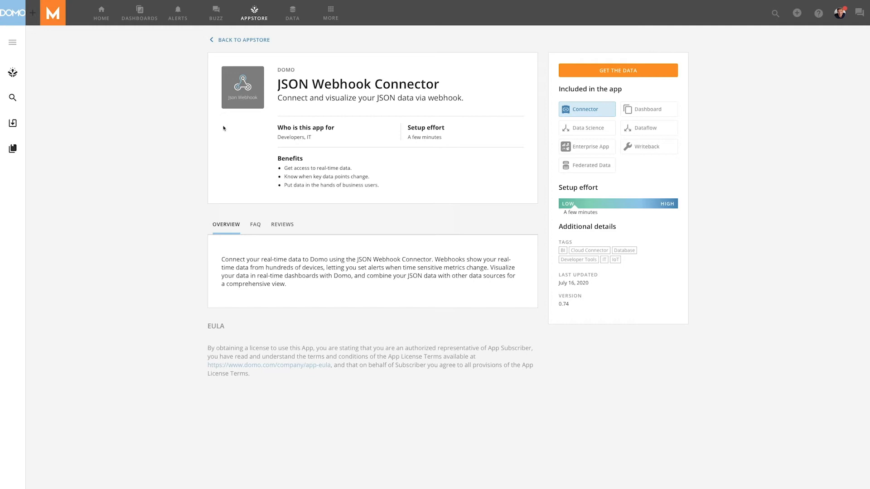
# Check the connector FAQ, start a new DataSet, and copy the webhook URL.
pyautogui.click(255, 225)
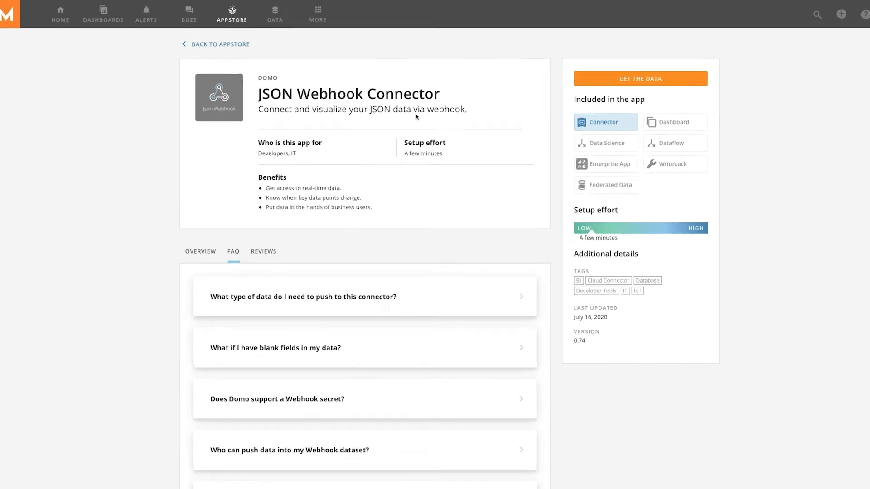
pyautogui.click(641, 79)
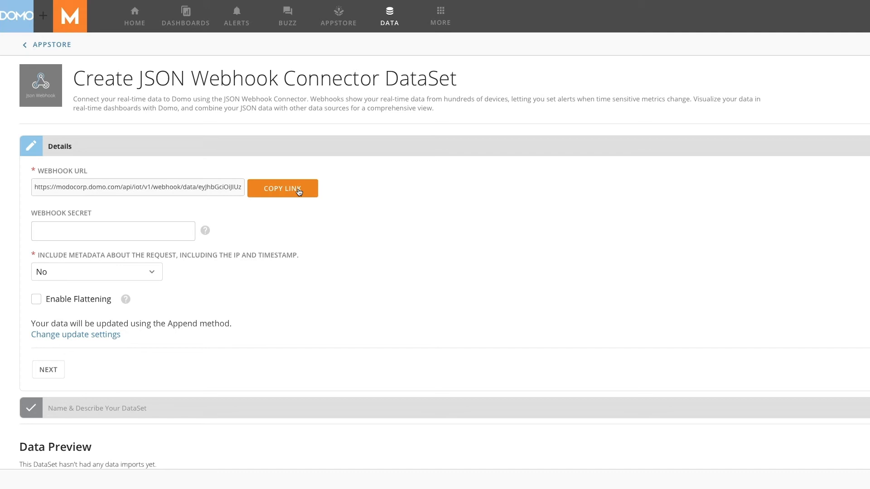
pyautogui.click(283, 188)
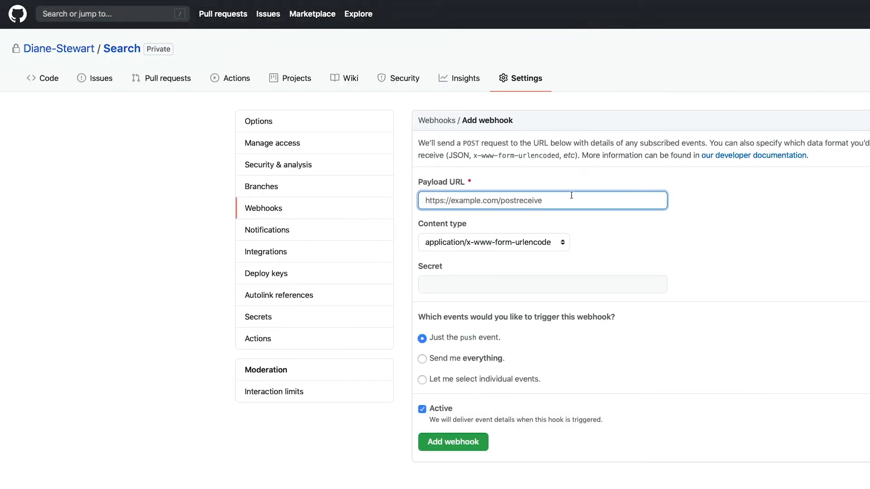
pyautogui.moveTo(569, 198)
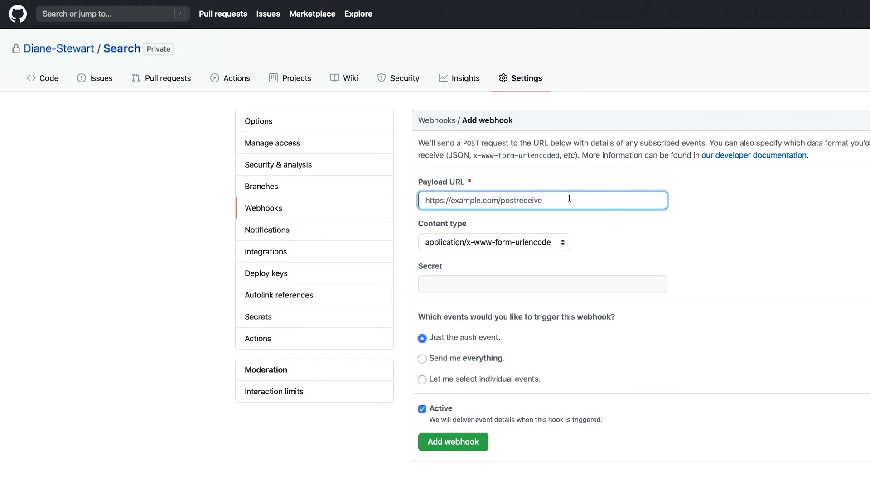
# Paste the Domo webhook URL as Payload URL and set content type to application/json.
pyautogui.write('TE2NiJ9.1JK5lbOX1XLexLgv5pSYpJLe6vOmWkqXPn5WrCQeP8o')
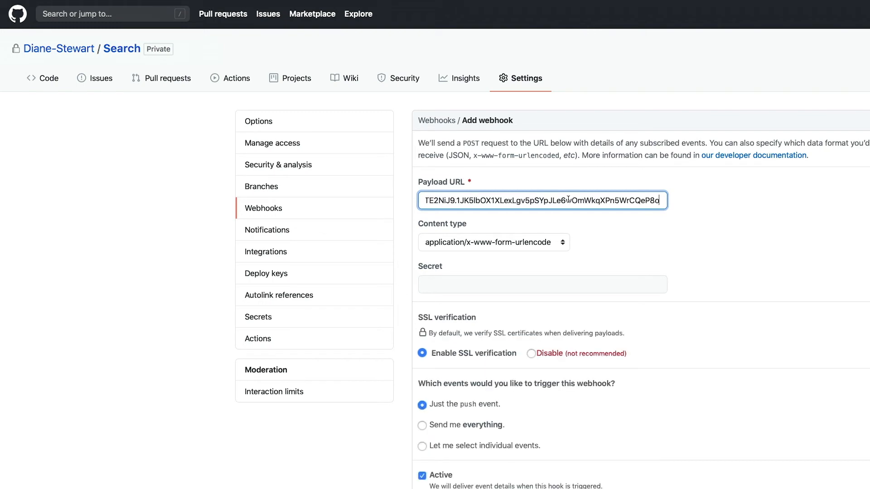
pyautogui.click(493, 242)
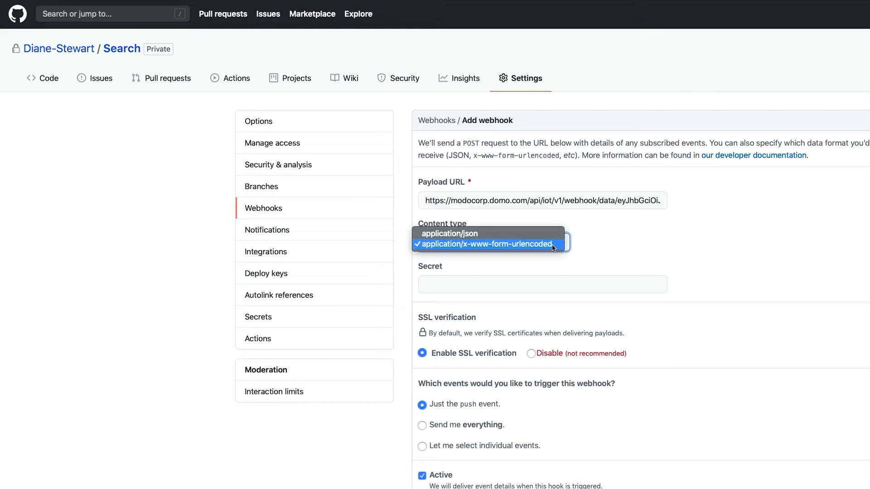
pyautogui.click(449, 234)
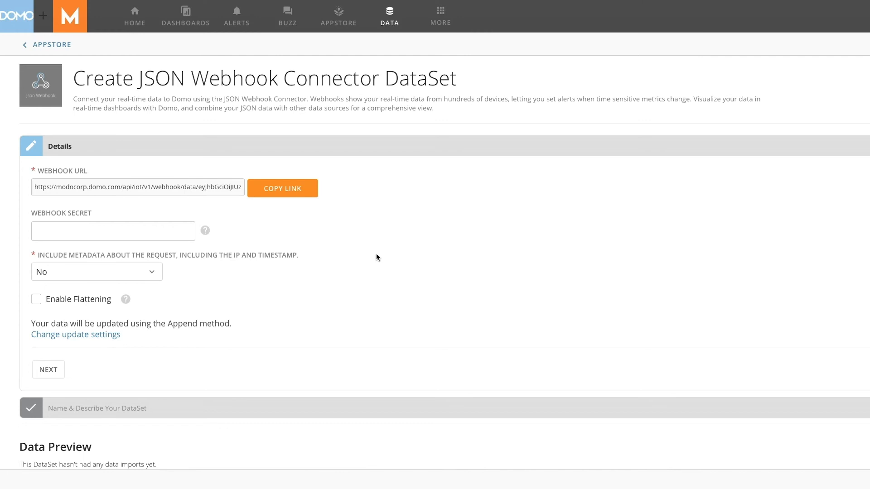
# Leave the metadata option at its default, name the DataSet 'GitHub DataSet' and save.
pyautogui.click(96, 272)
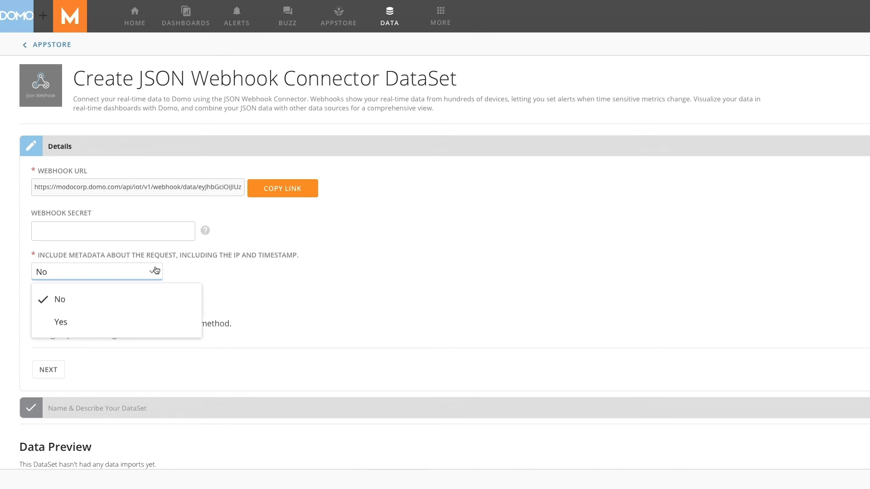
pyautogui.click(61, 322)
pyautogui.write('GitHub DataSet')
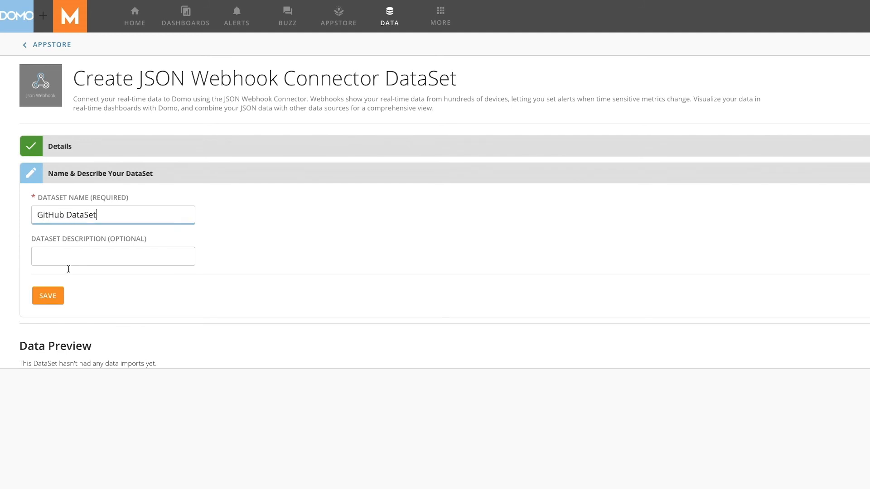
pyautogui.click(47, 295)
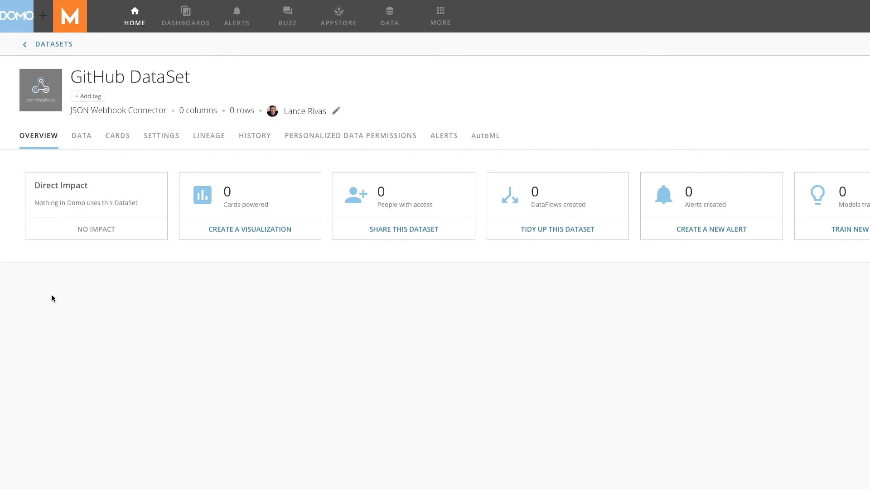
# Set Include Metadata About the Request to Yes in the DataSet's Settings tab.
pyautogui.click(161, 136)
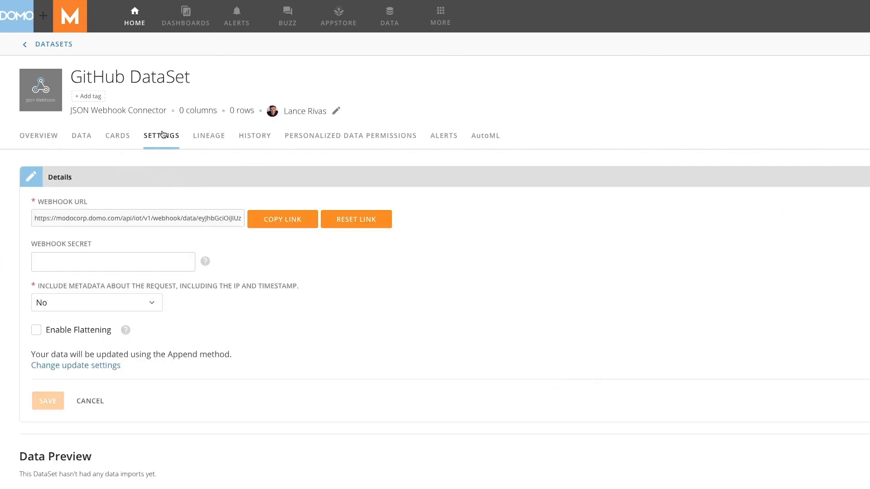
pyautogui.click(96, 303)
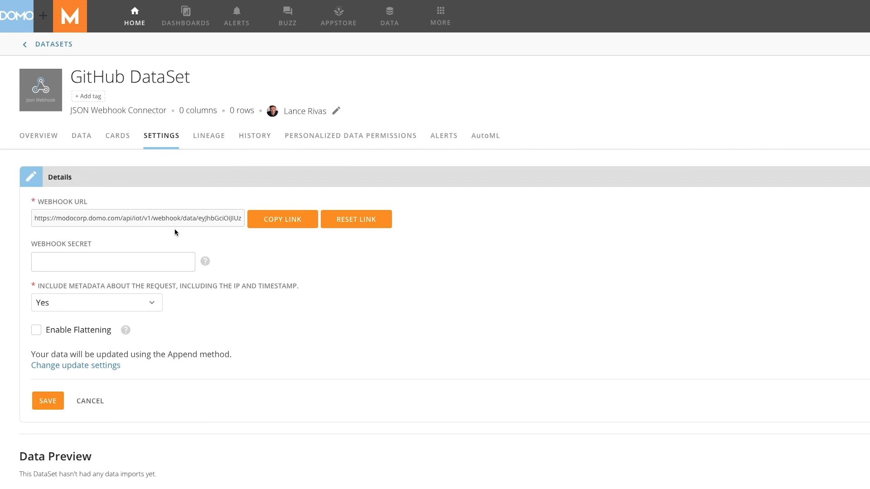